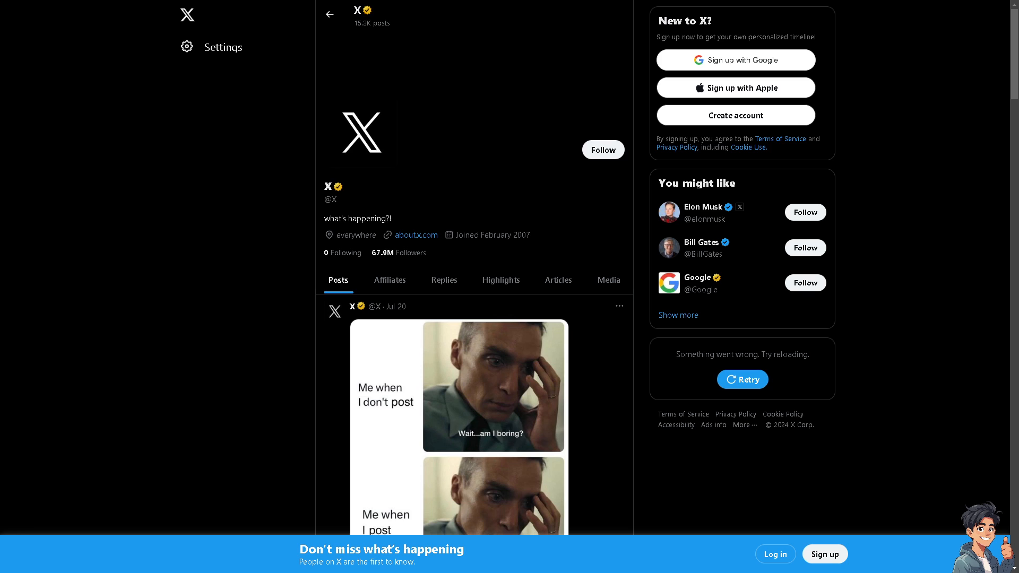
Step: View the welcome page full screen and reach the sign-up dialog via the Sign in option
key(f11)
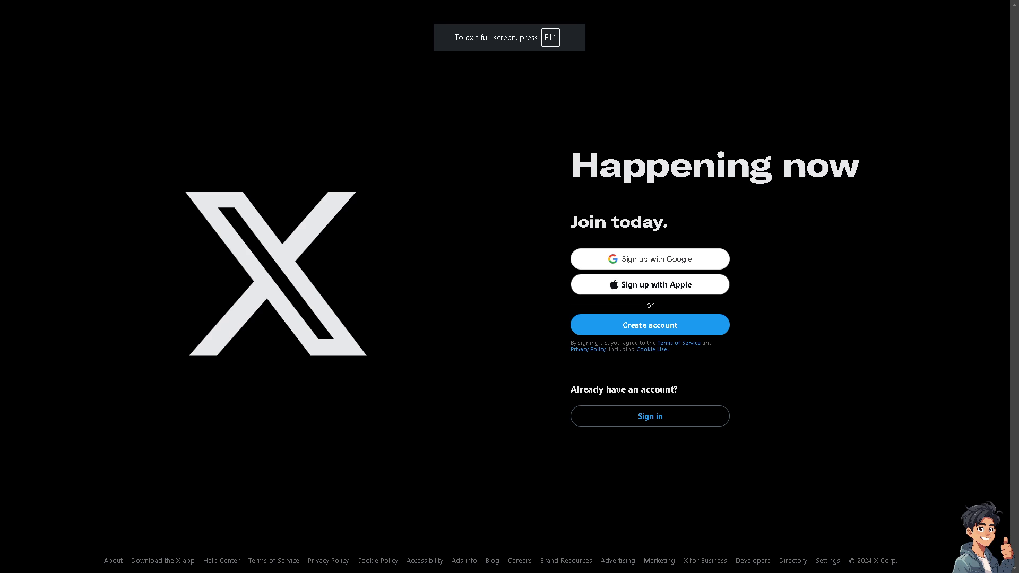
mouse_move(649, 416)
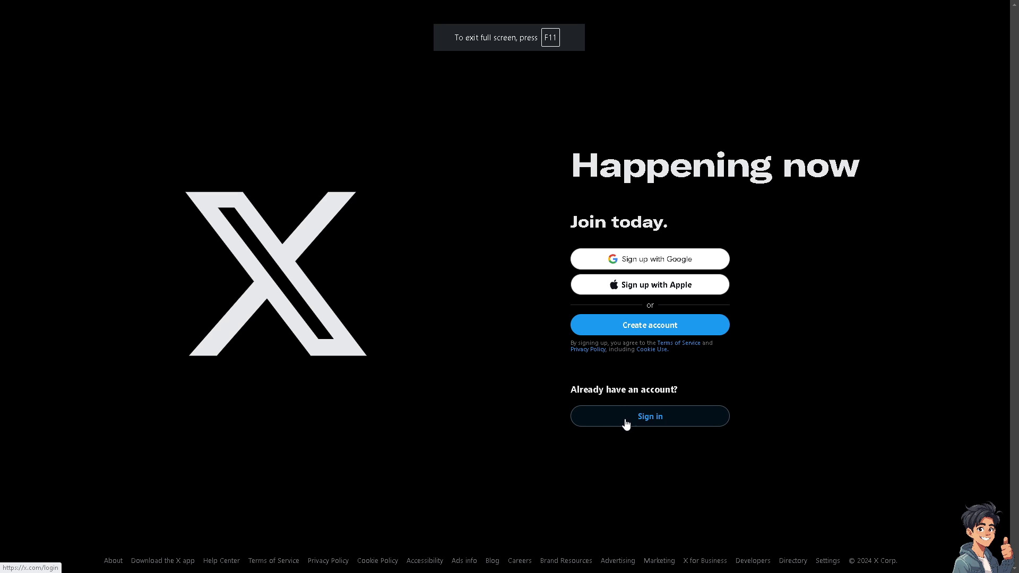
click(650, 416)
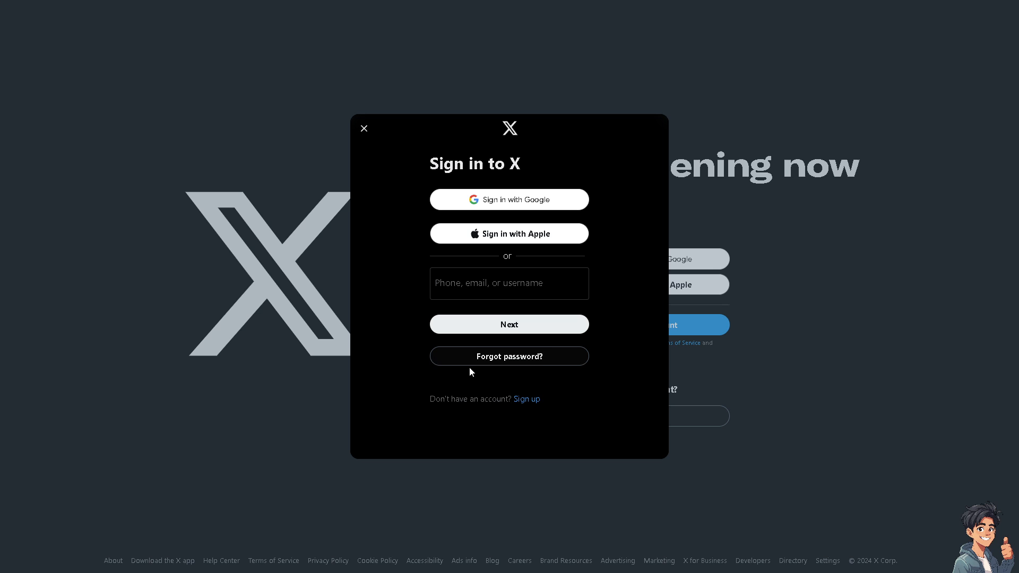
mouse_move(533, 401)
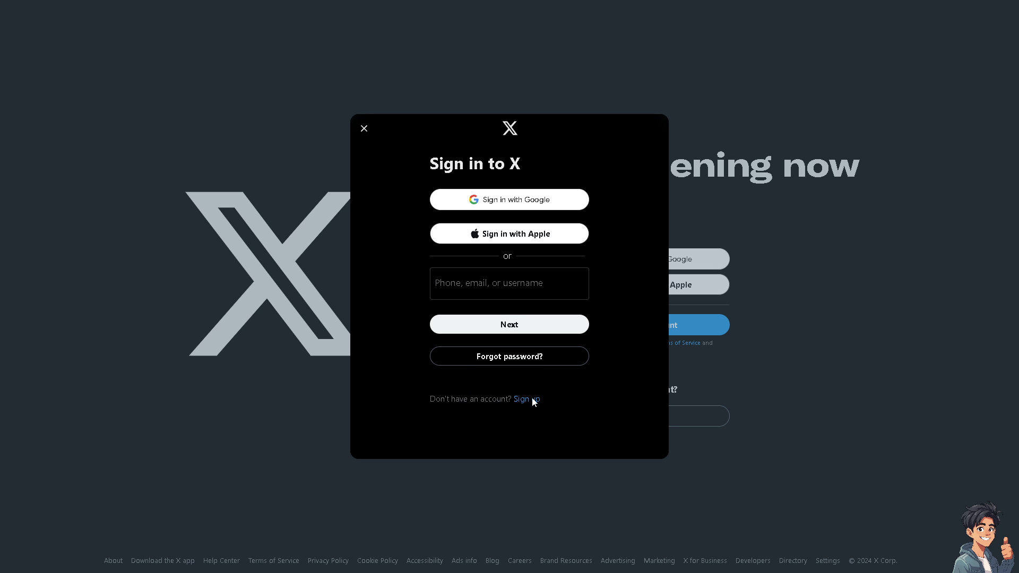
click(527, 399)
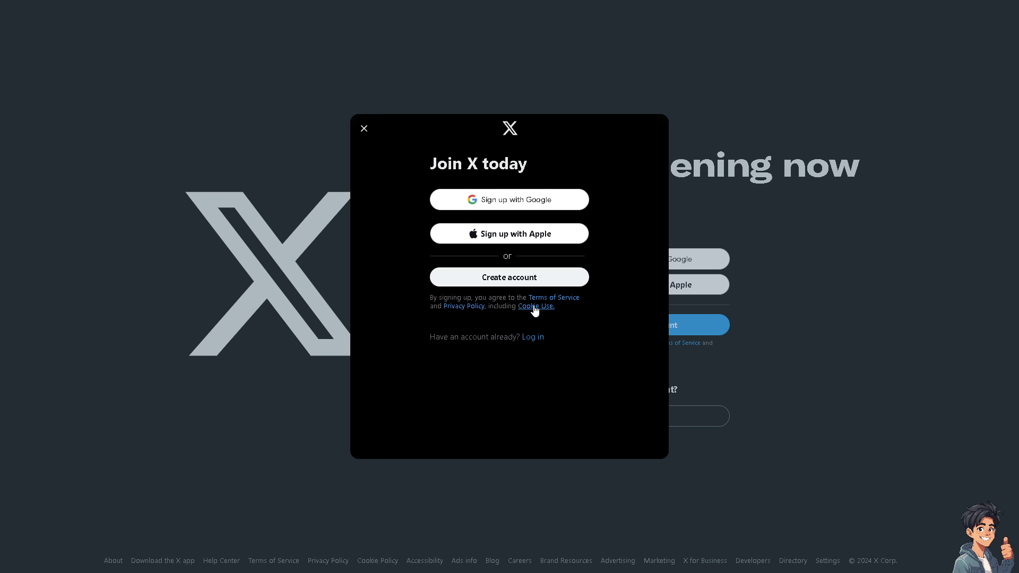
mouse_move(452, 206)
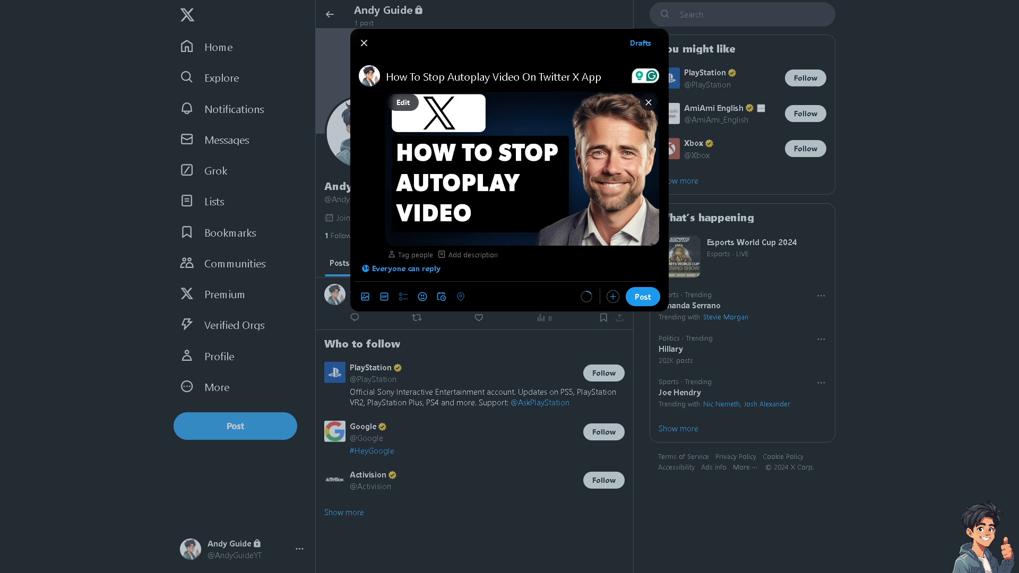
mouse_move(589, 230)
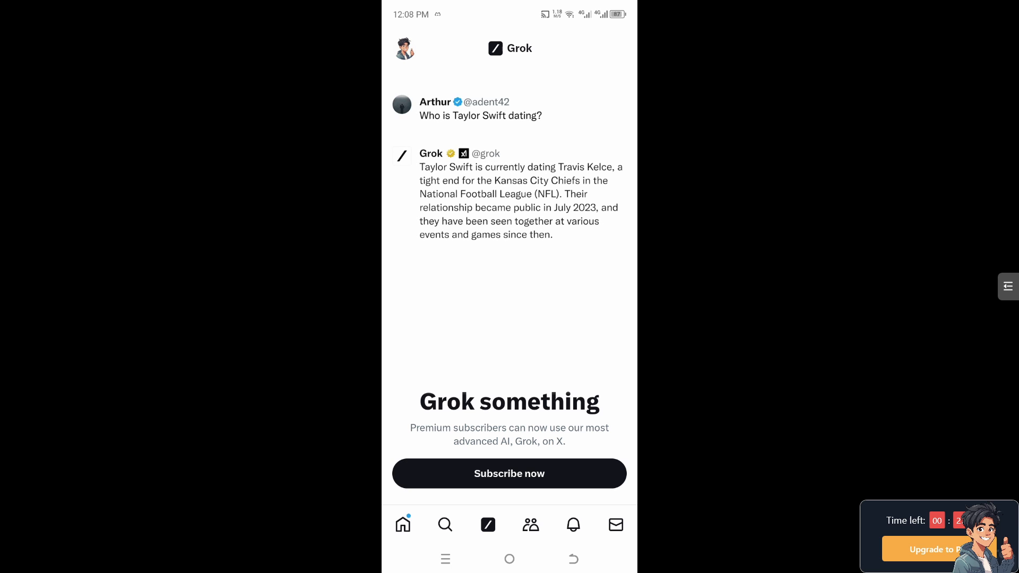
Step: Navigate from the account side menu through Settings and privacy to the display and data settings
click(405, 48)
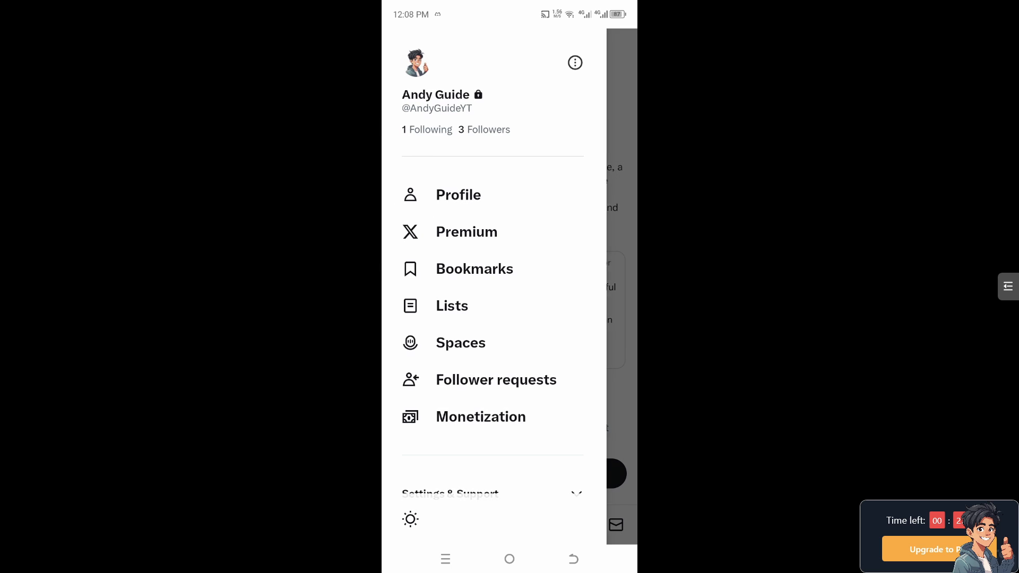
scroll(down, 3)
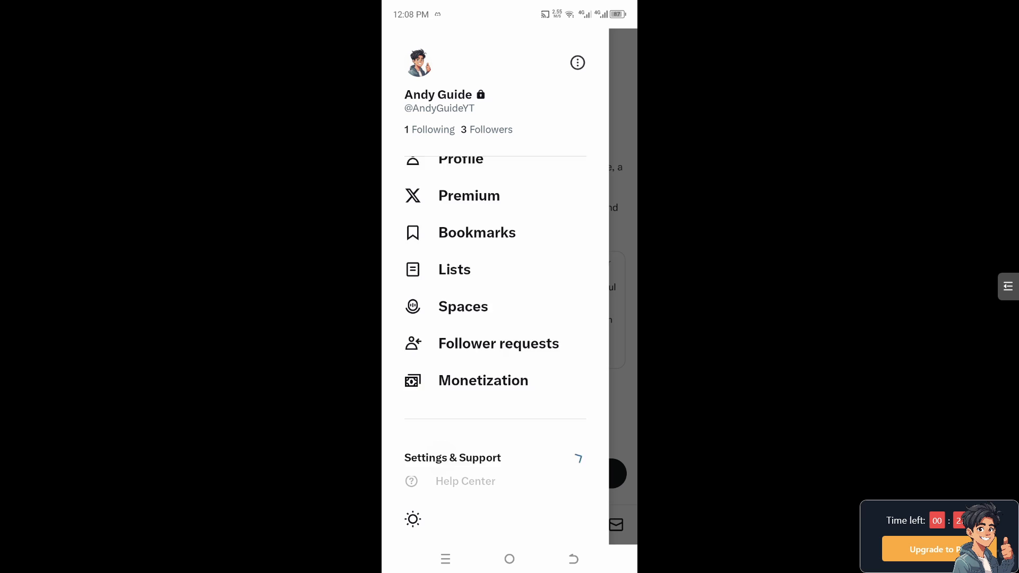
click(452, 457)
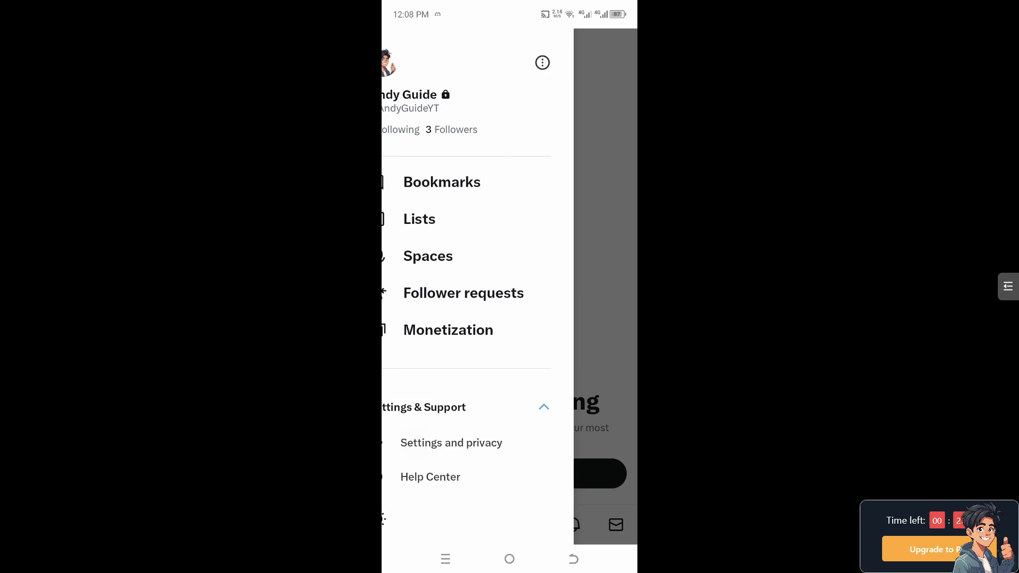
click(451, 442)
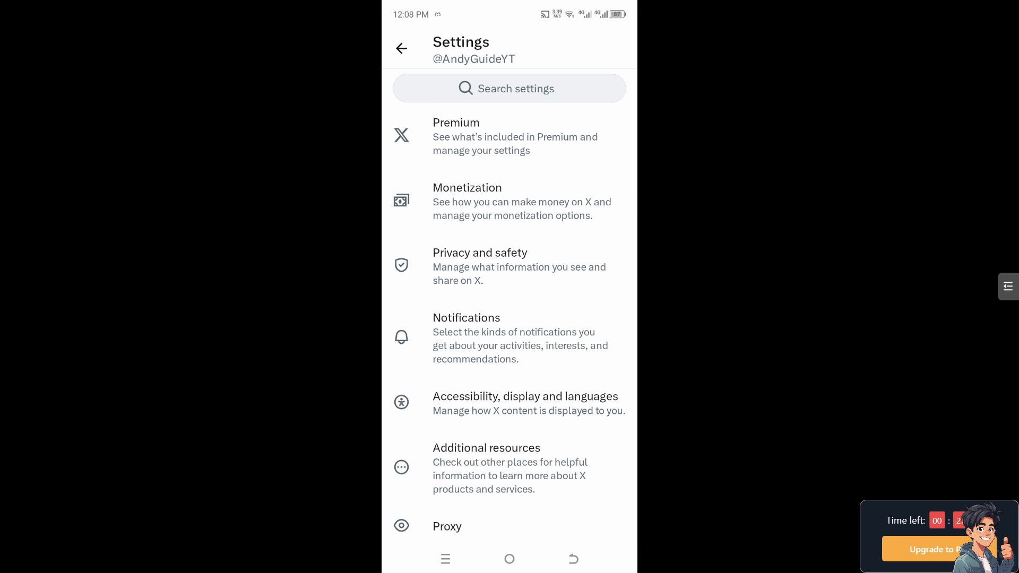
click(527, 396)
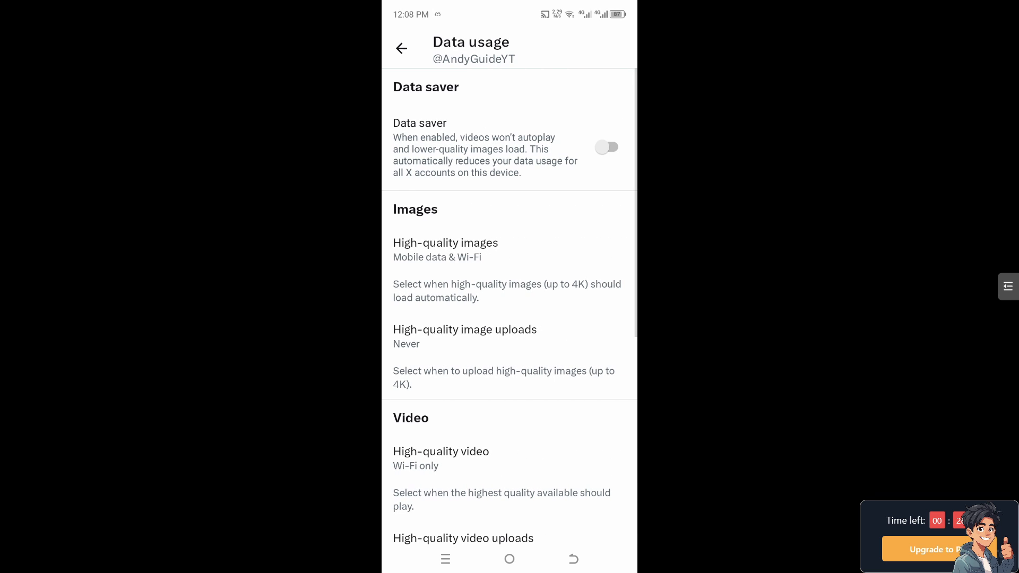
Step: Switch the Data saver toggle on, then back off
click(606, 146)
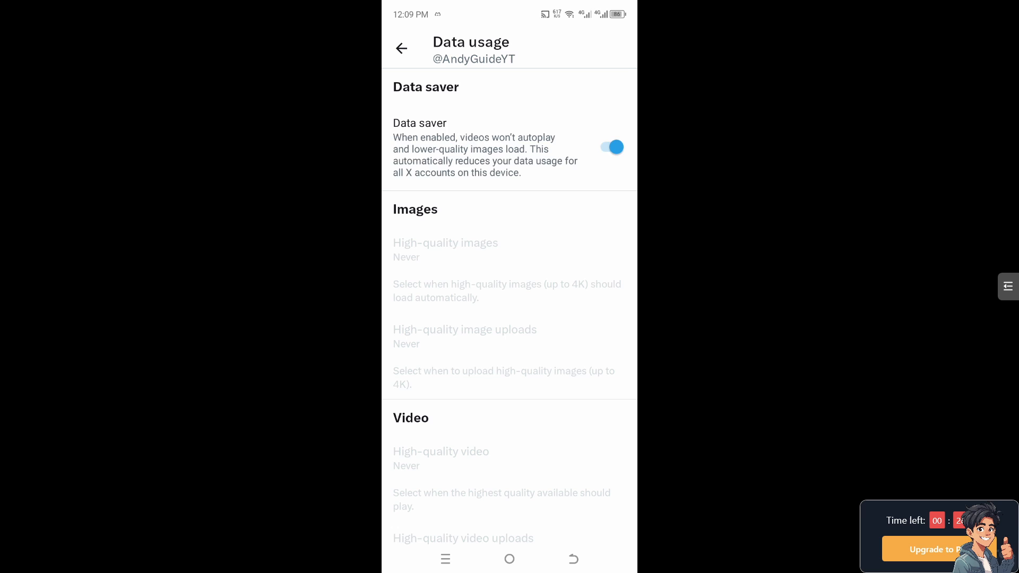
click(606, 147)
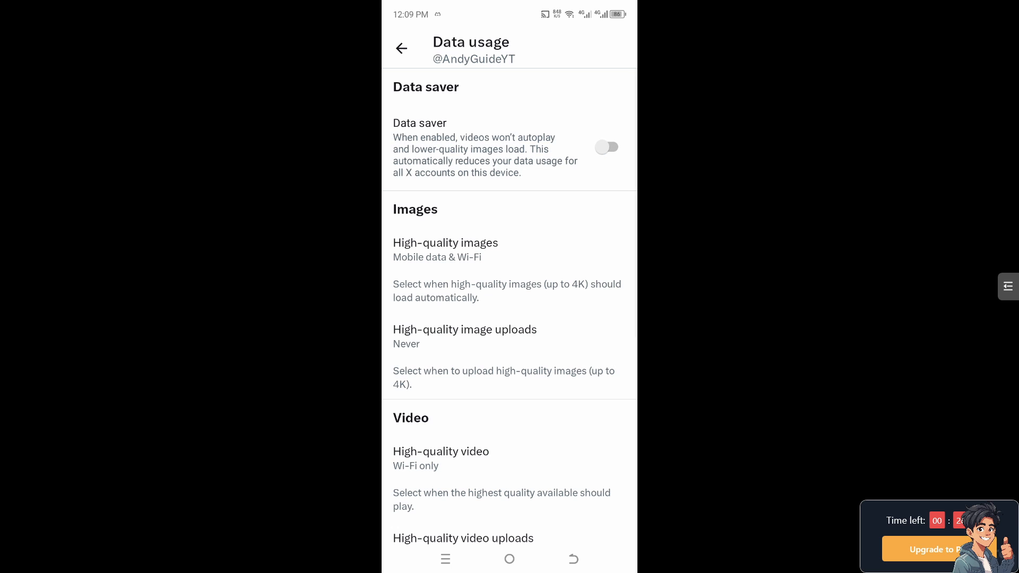
scroll(down, 3)
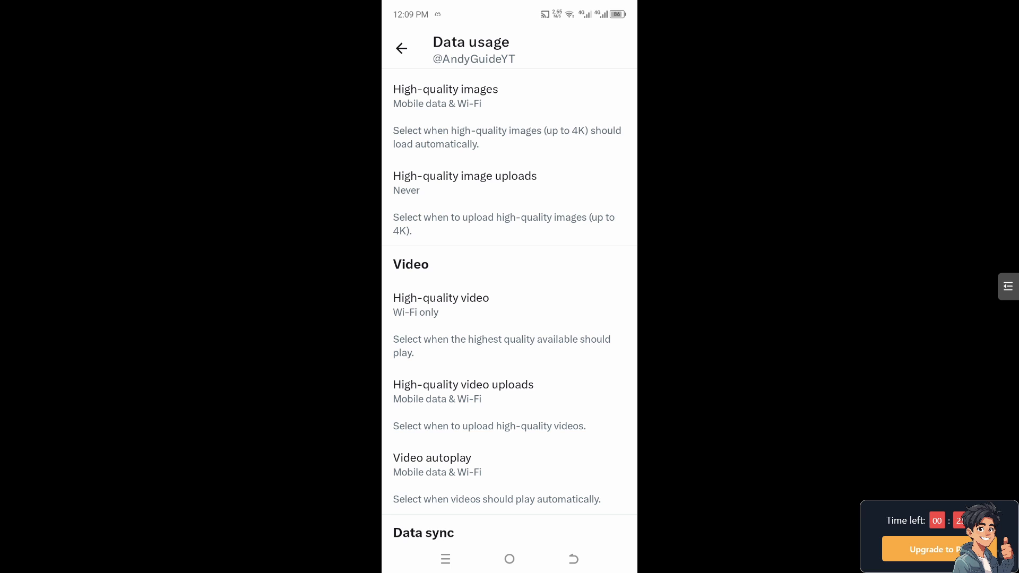
scroll(up, 3)
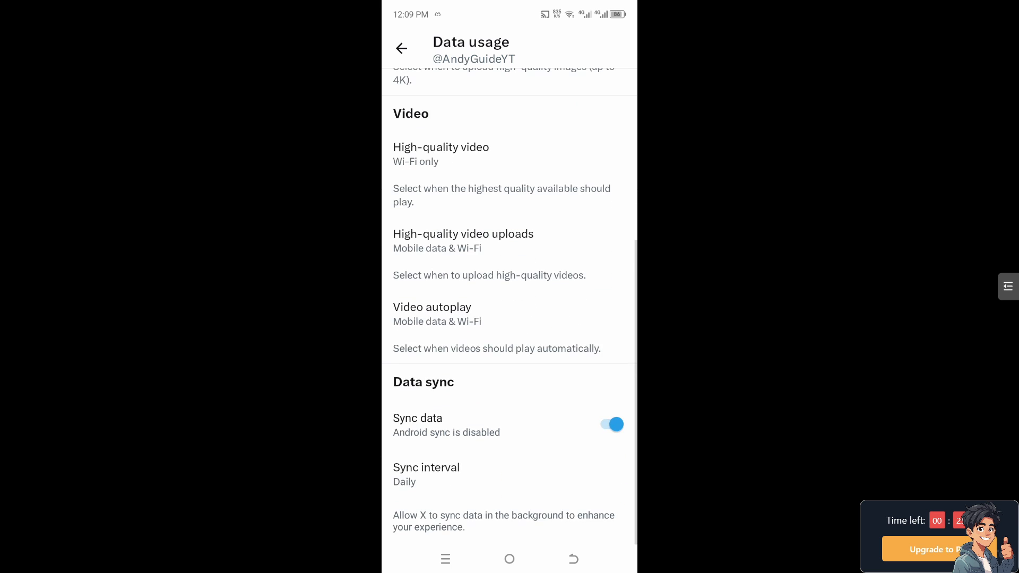
scroll(up, 3)
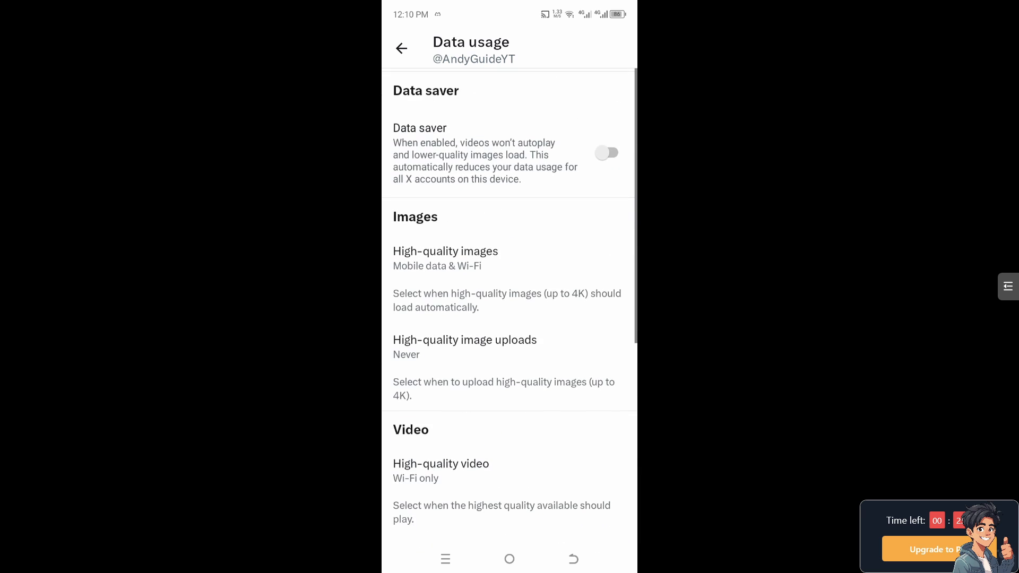
click(606, 147)
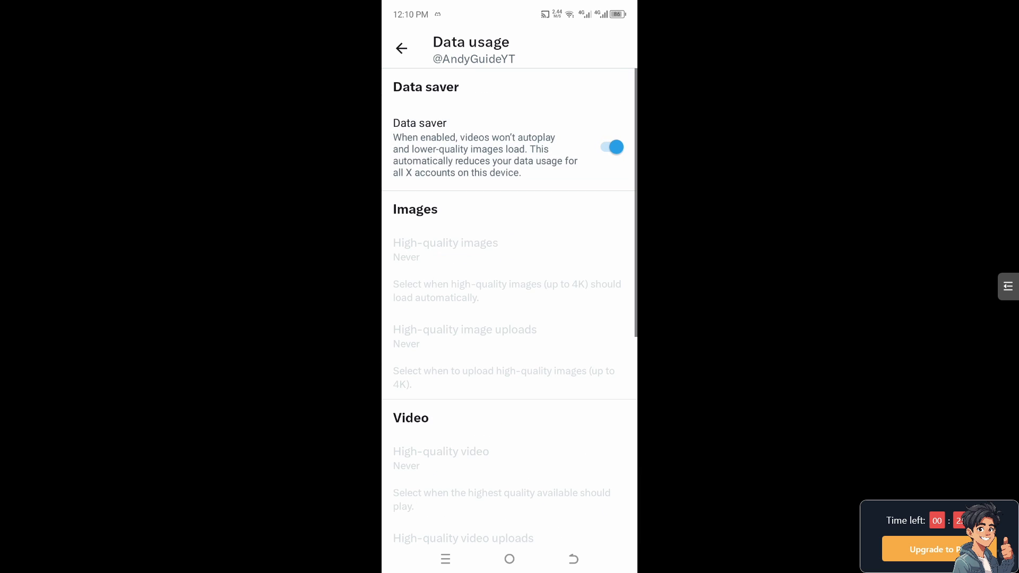